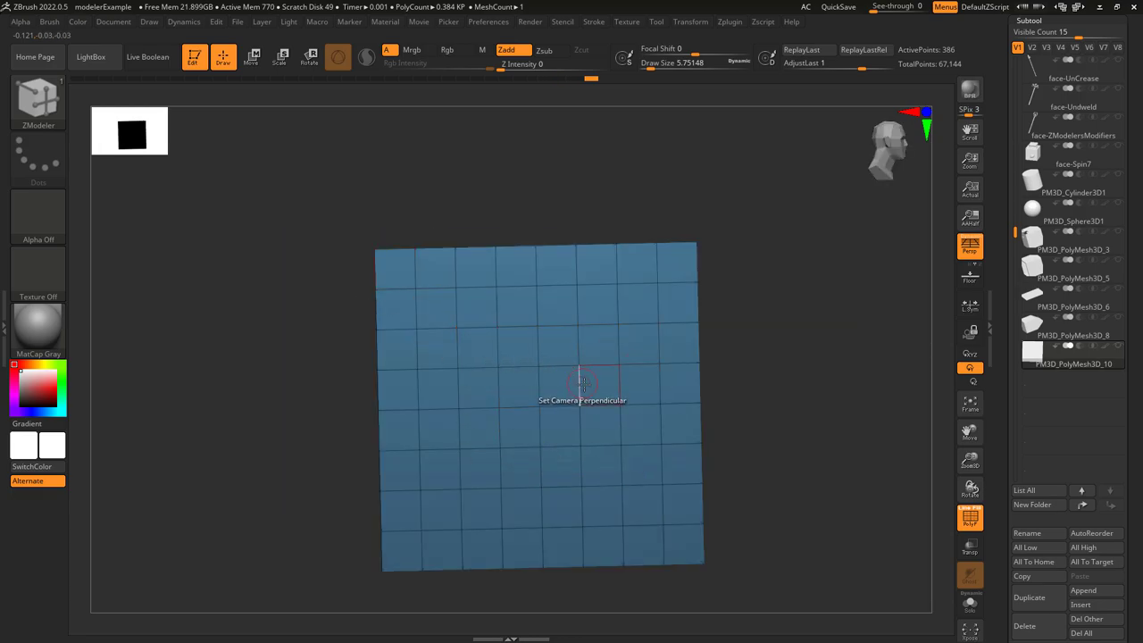
Orbit the camera around the cube so two of its faces are visible at an angle
left_click_drag(580, 384, 437, 384)
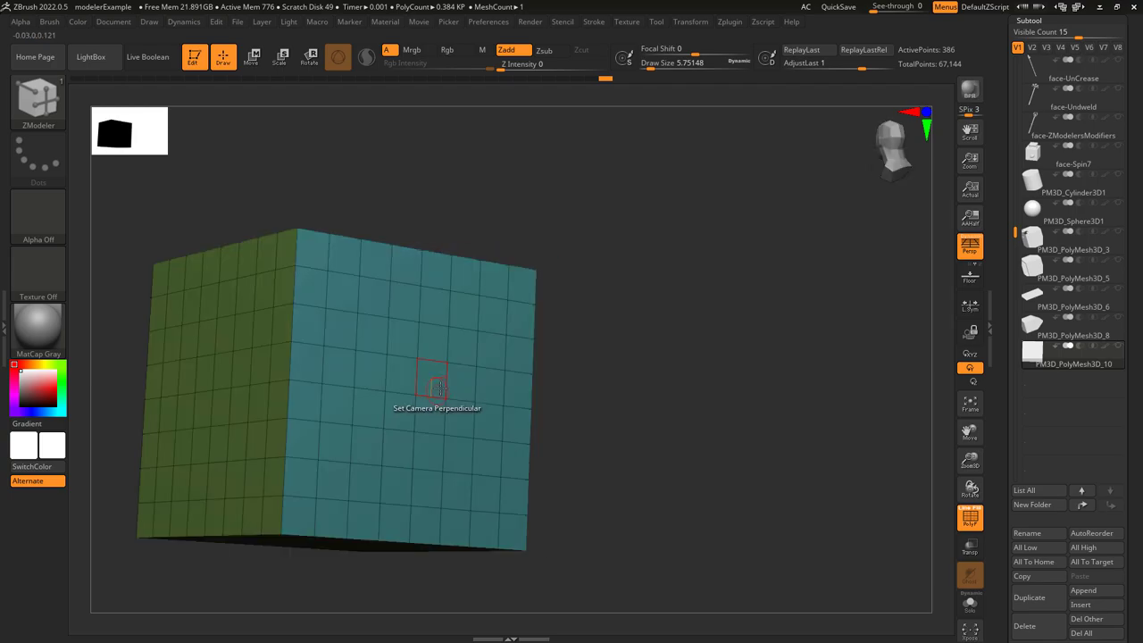